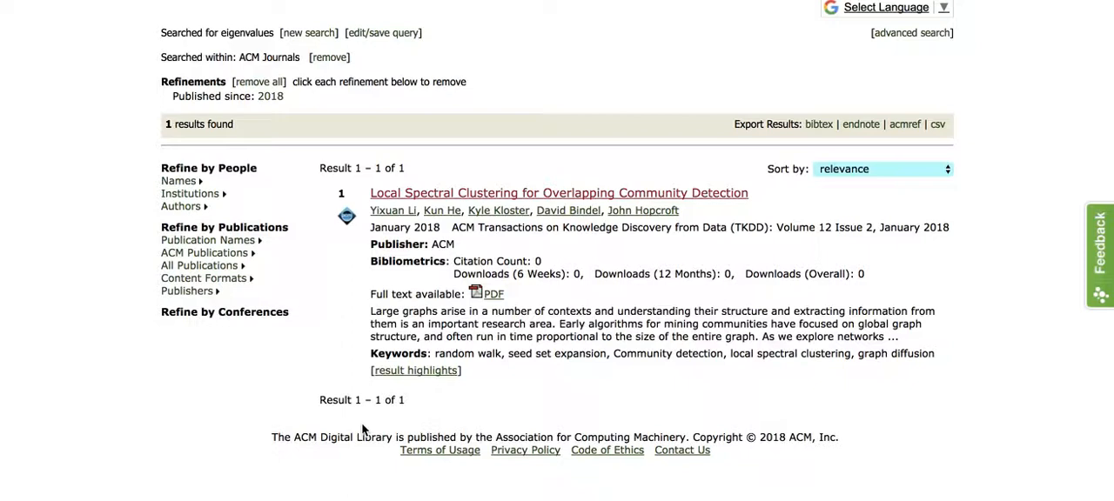
mouse_move(299, 397)
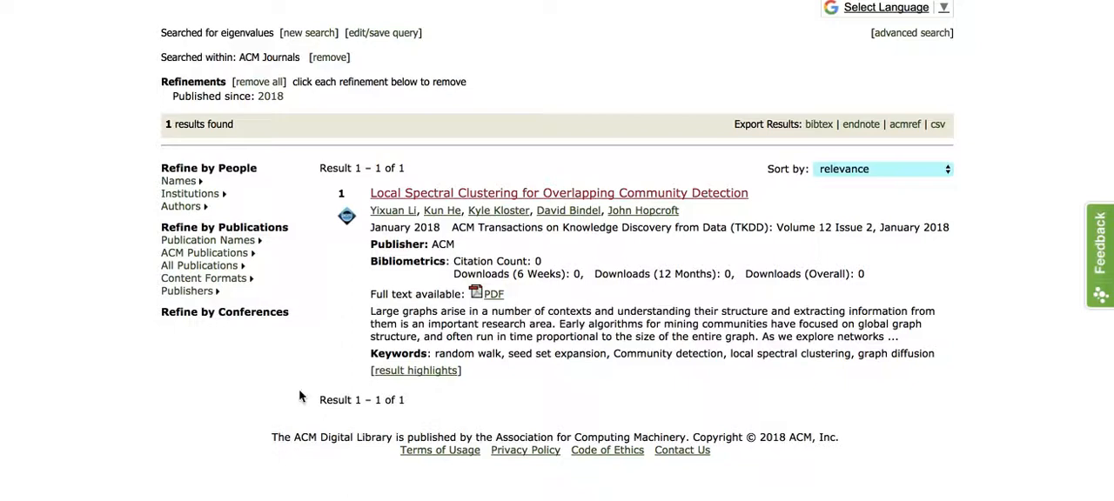
mouse_move(258, 408)
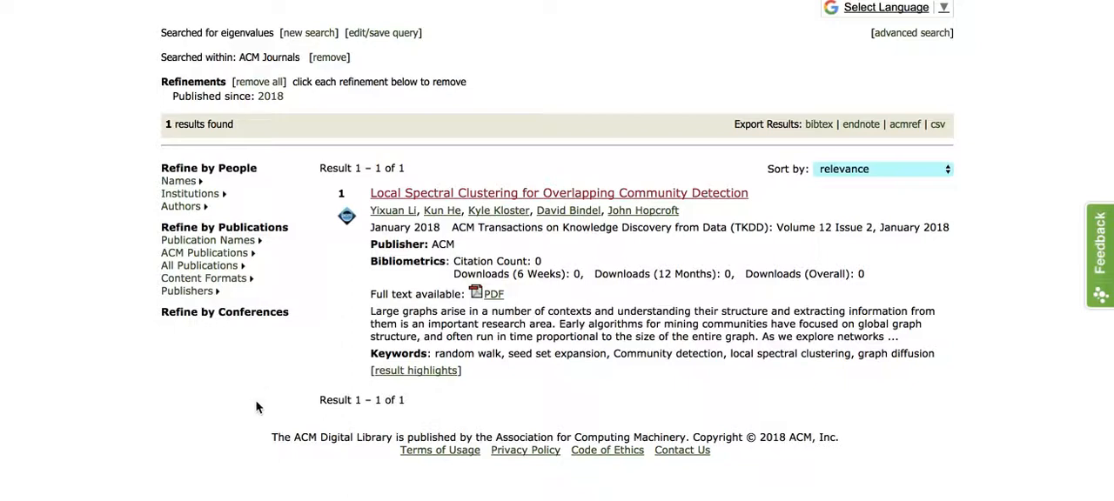
mouse_move(394, 162)
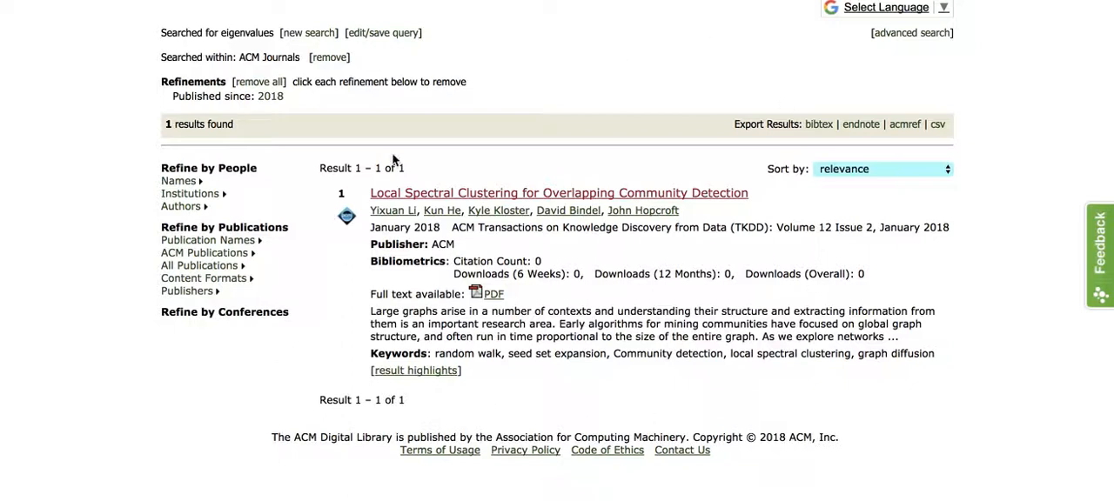
mouse_move(589, 213)
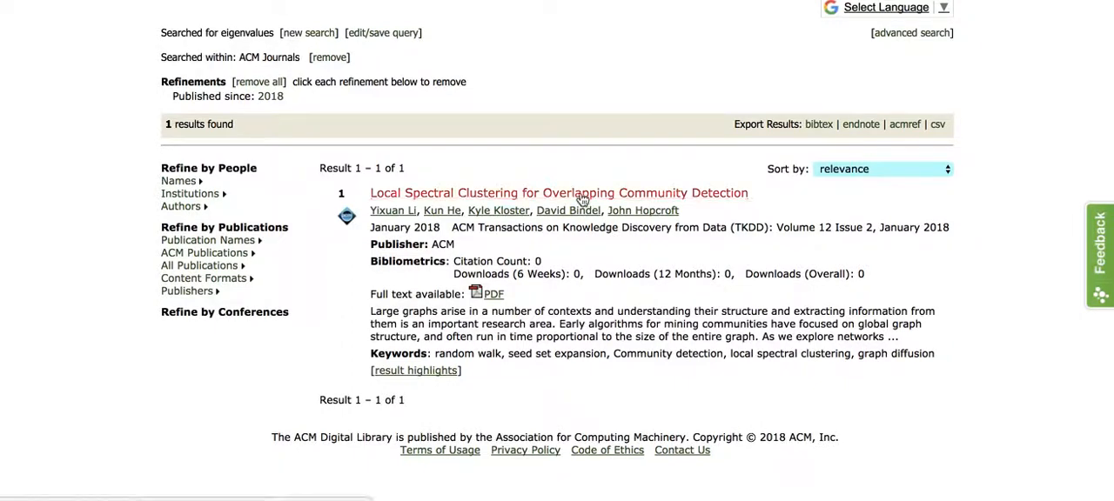
mouse_move(585, 198)
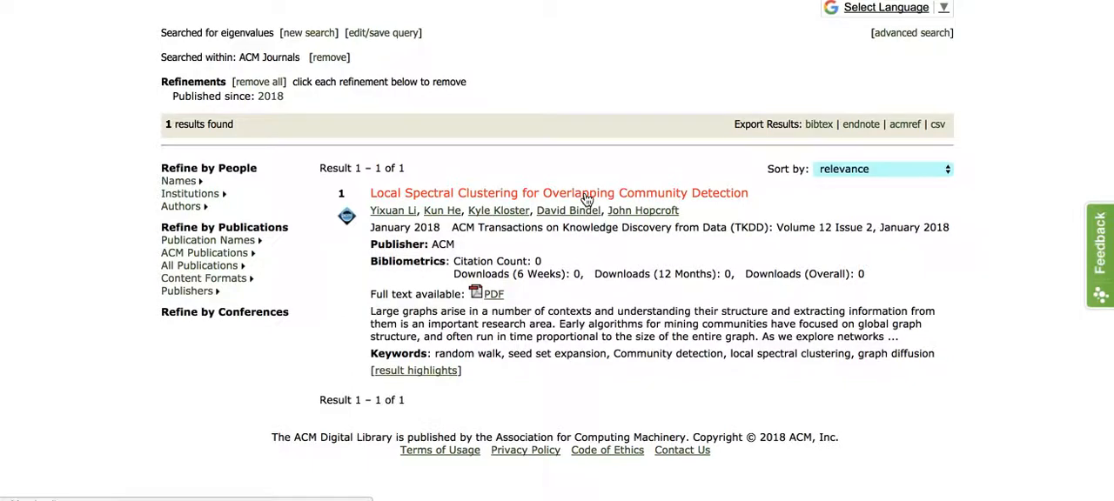
- Export the BibTeX citation of the Local Spectral Clustering article from ACM Digital Library
click(558, 192)
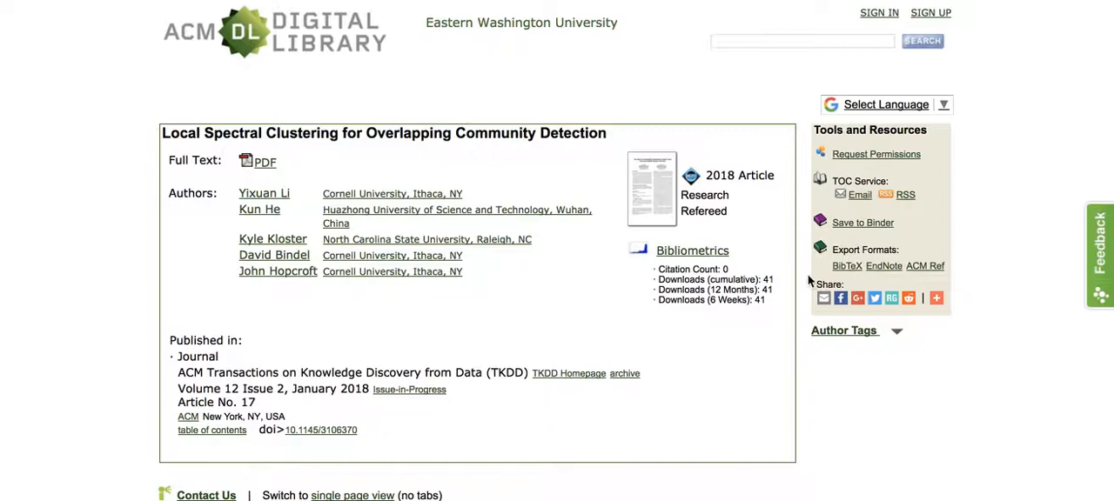
mouse_move(832, 240)
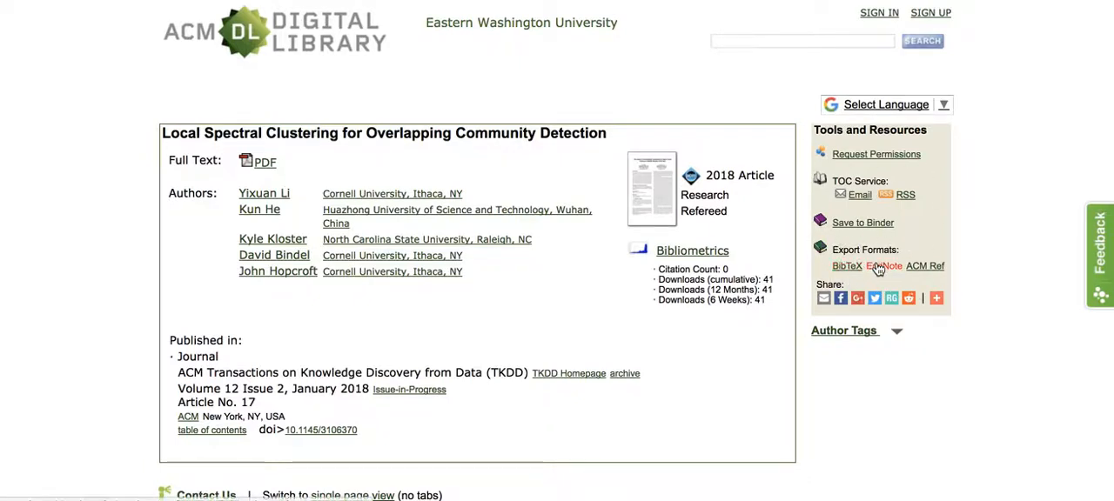
mouse_move(850, 277)
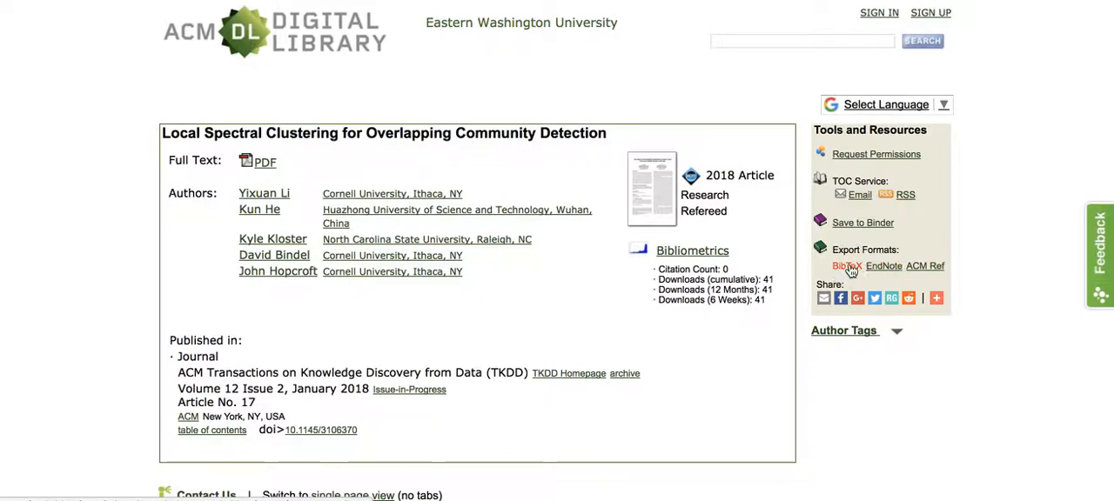
click(846, 266)
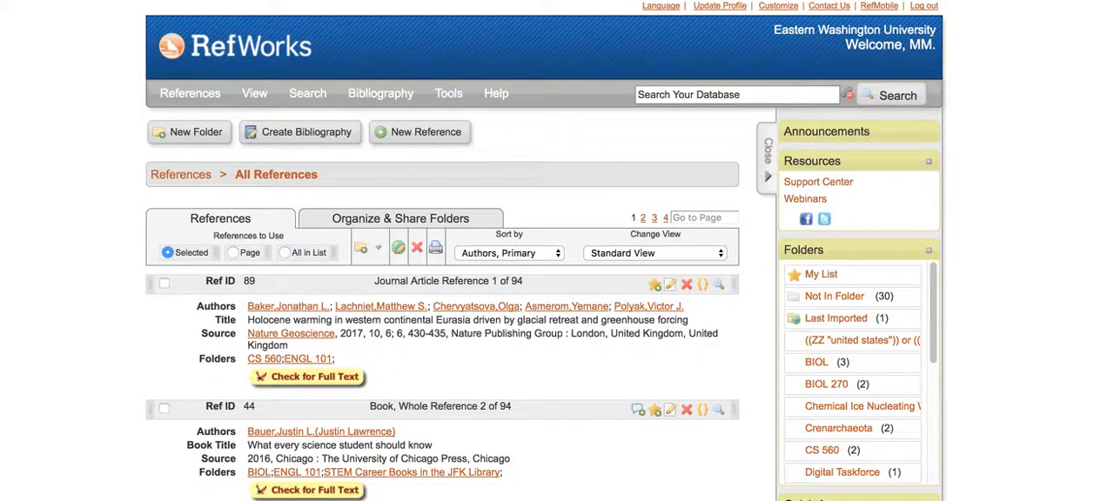
mouse_move(1003, 149)
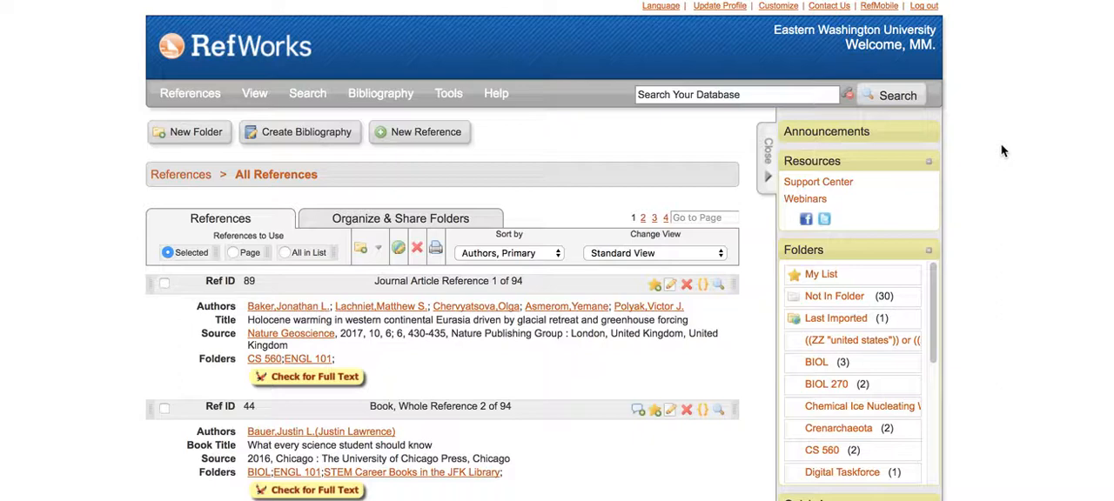
mouse_move(672, 418)
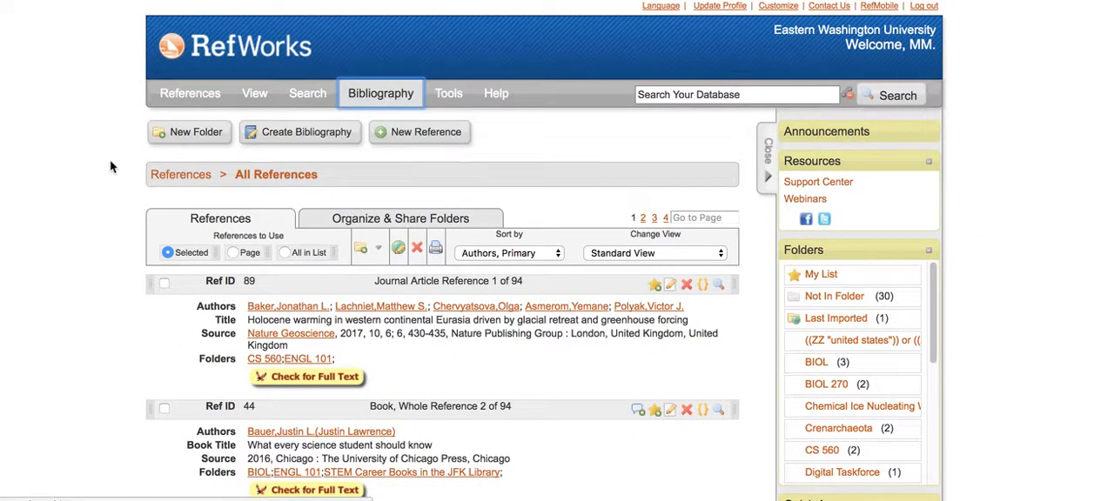
- Browse the View and References menus to find Add New, Import and Export
click(254, 94)
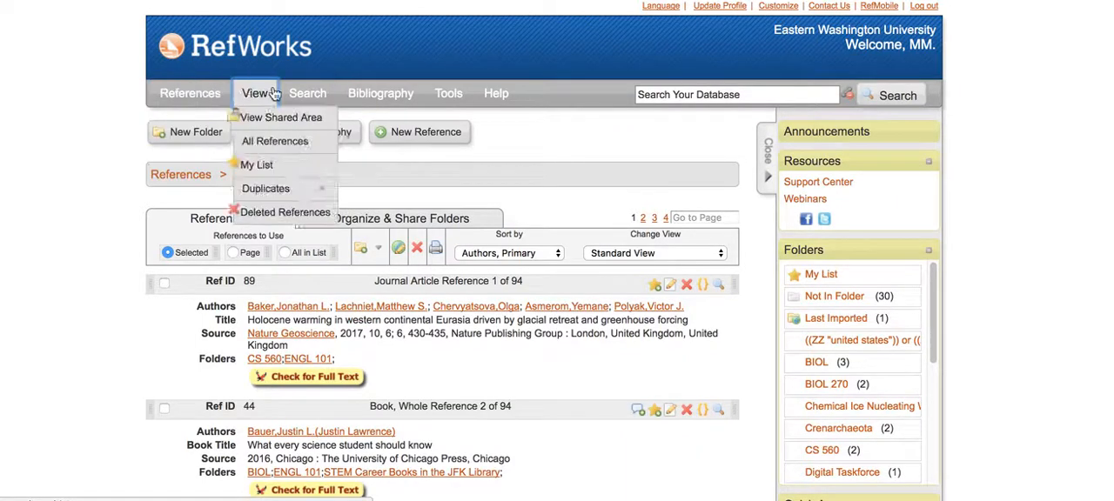
click(189, 94)
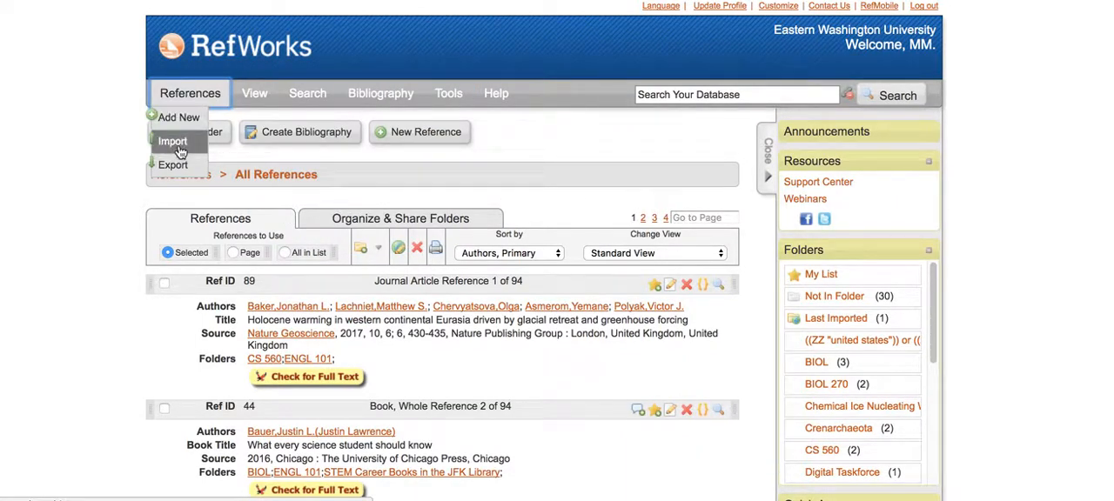
- Start a reference import with the BibTeX filter and ACM Digital Library as the database
click(170, 141)
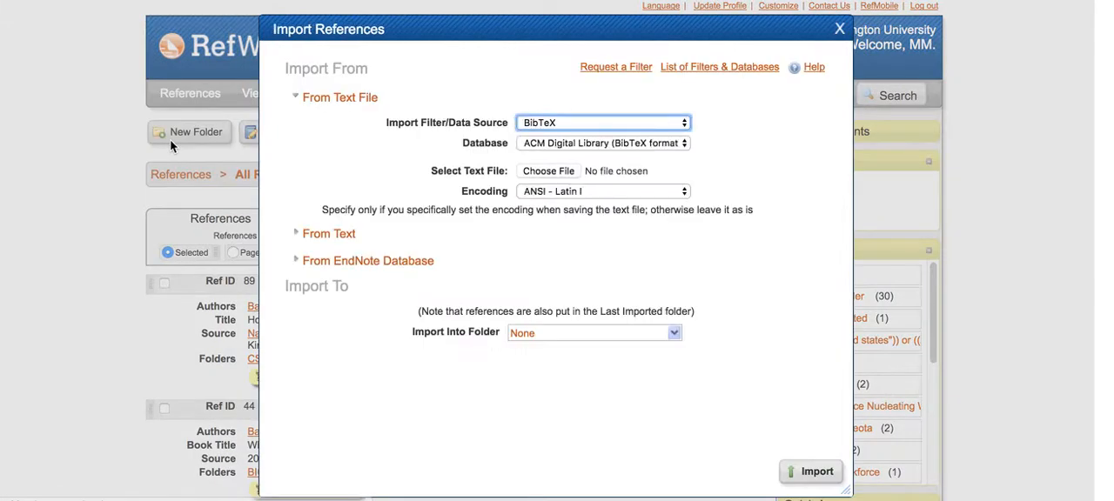
click(602, 122)
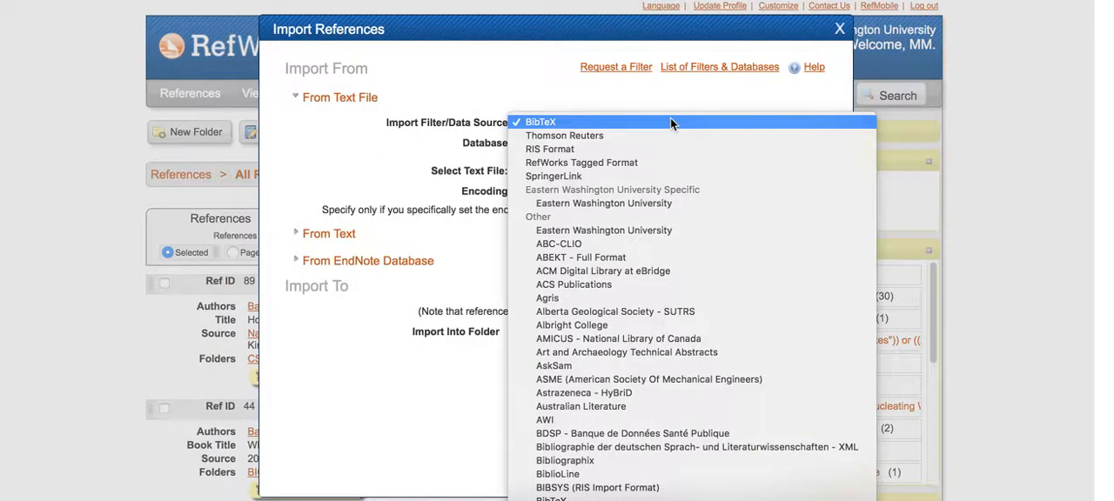
mouse_move(564, 135)
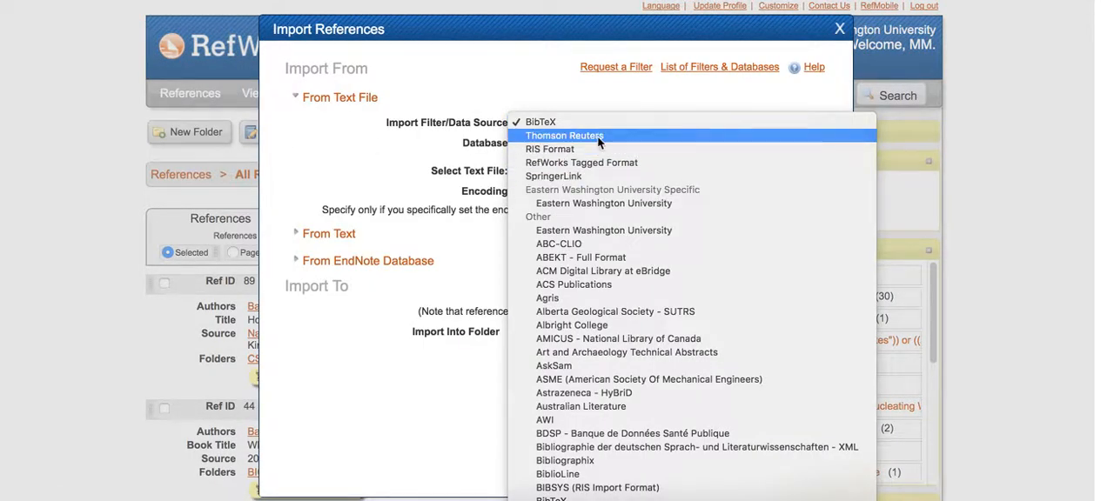
mouse_move(550, 163)
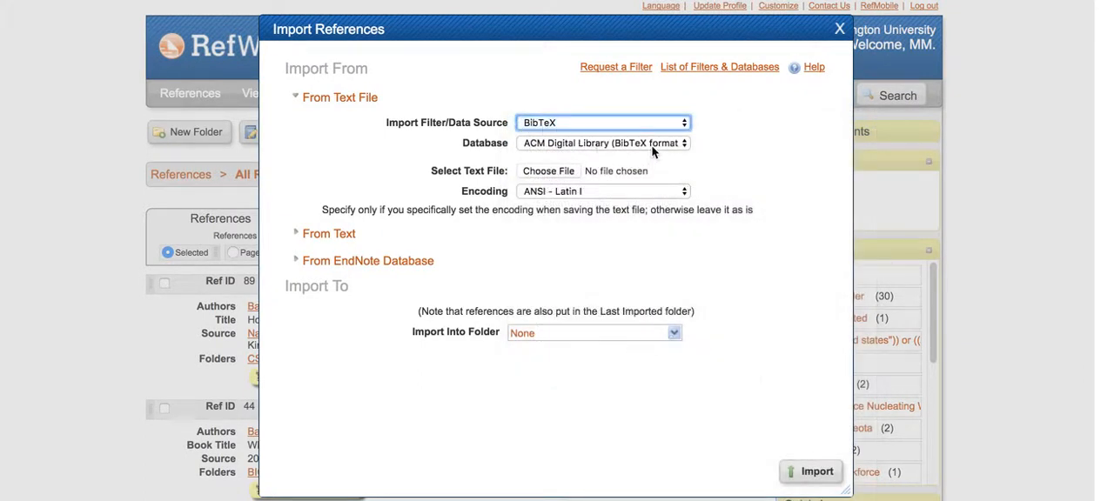
click(602, 143)
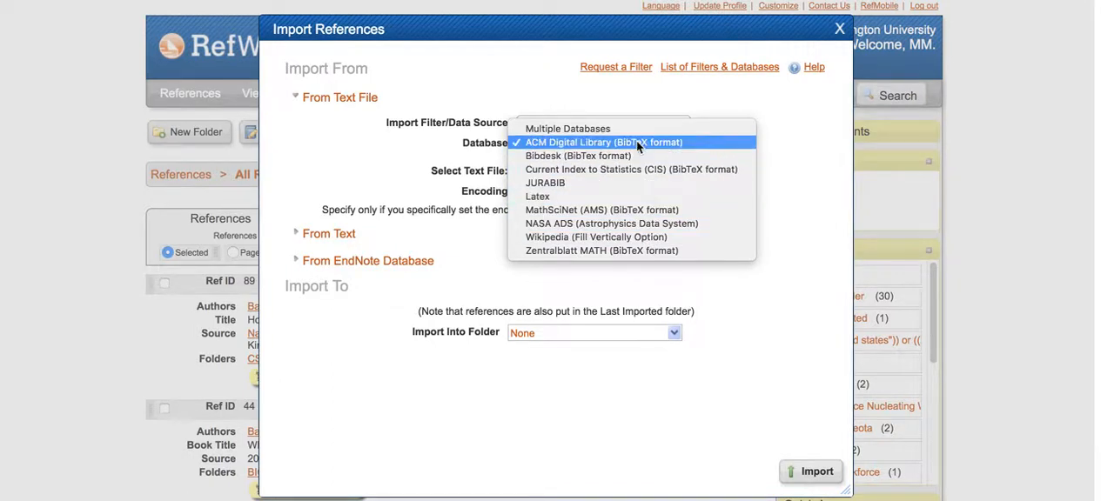
click(595, 142)
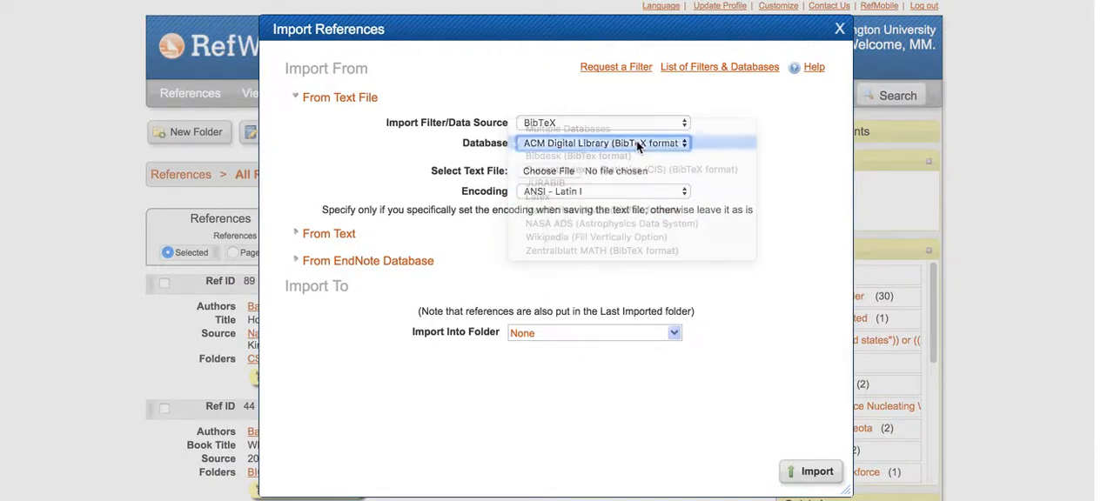
click(602, 142)
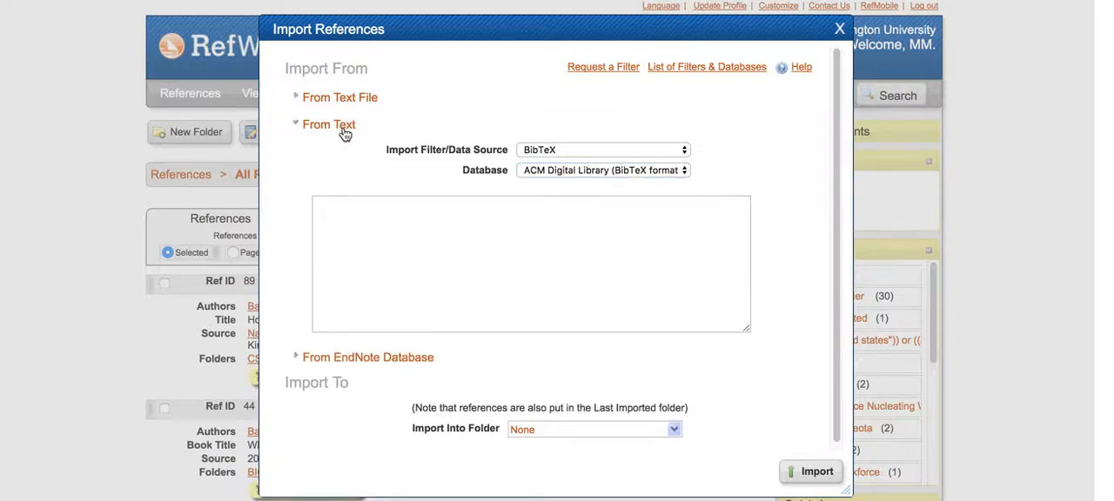
- Paste the copied BibTeX record into the From Text import box
click(531, 265)
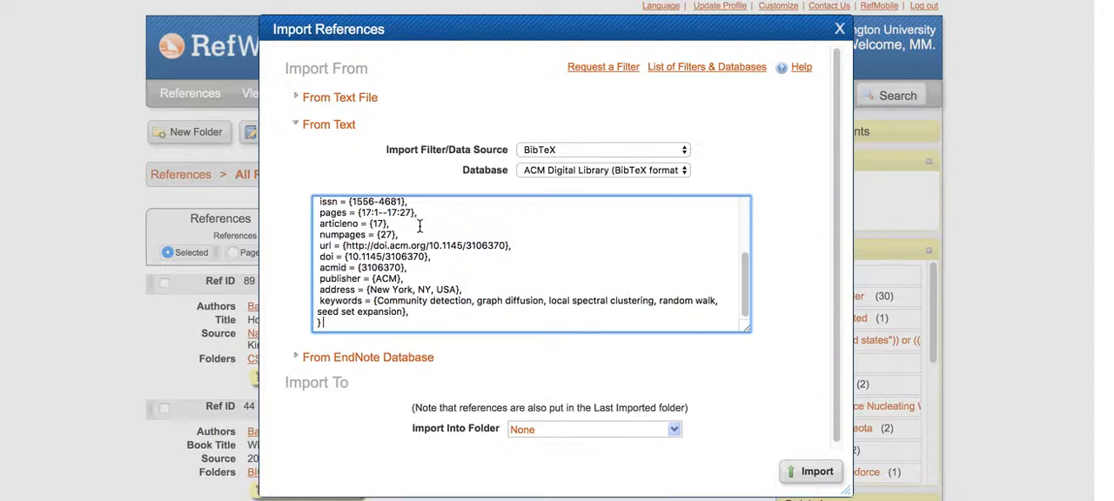
click(815, 472)
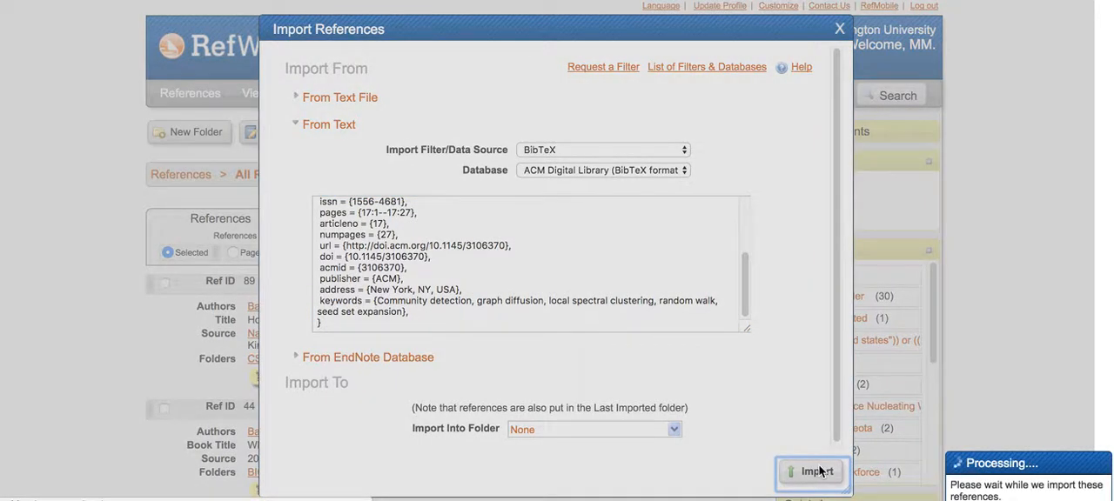
- Run the import so RefWorks reports 1 reference imported
click(811, 470)
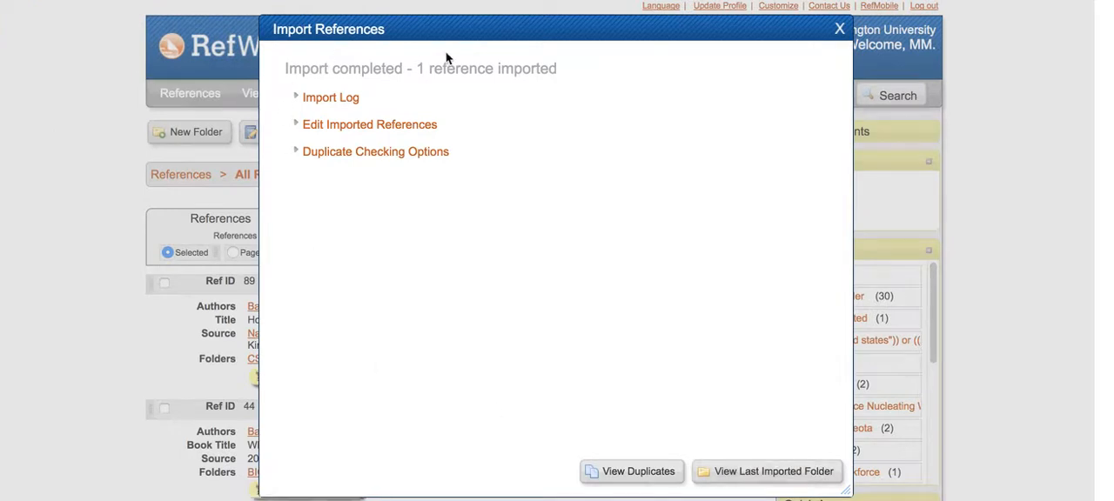
mouse_move(491, 140)
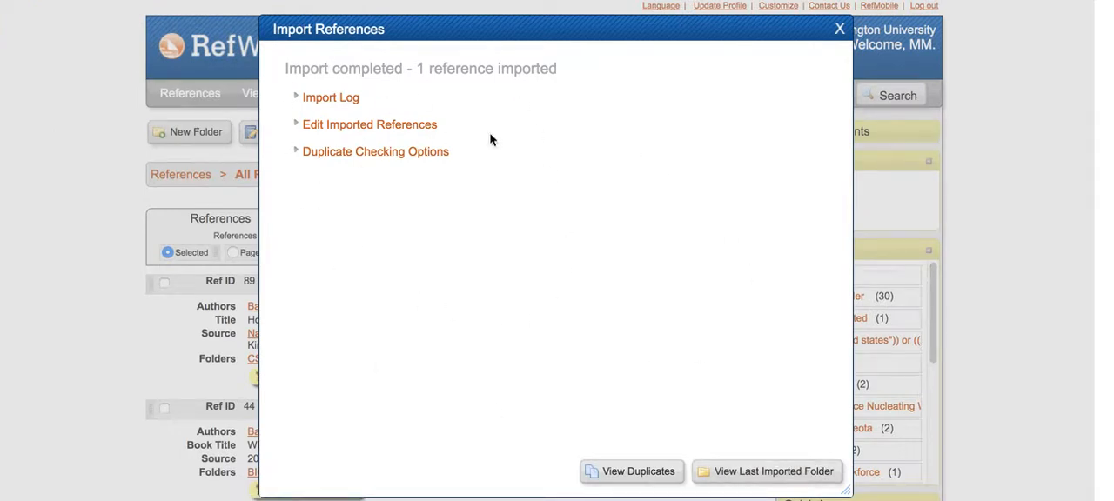
mouse_move(321, 31)
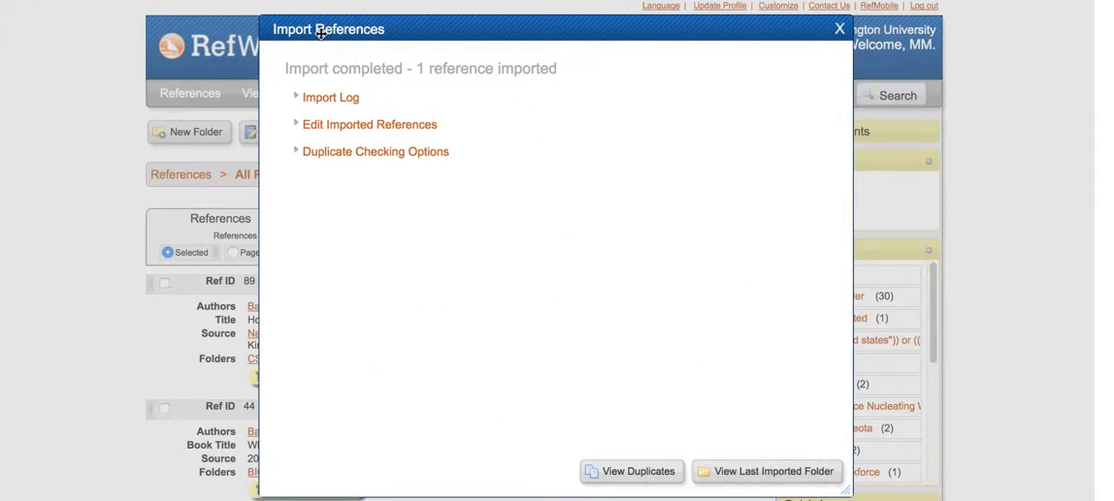
mouse_move(356, 112)
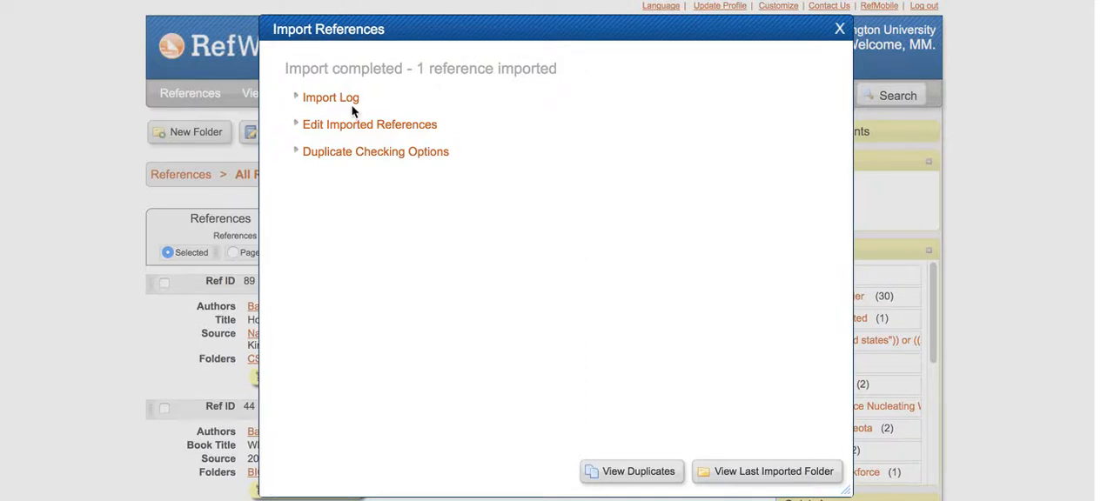
mouse_move(545, 255)
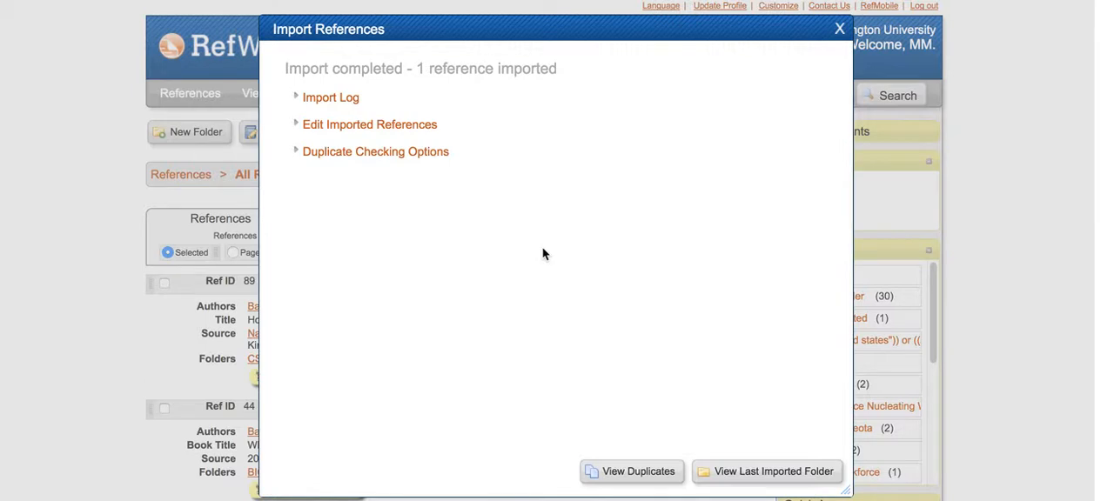